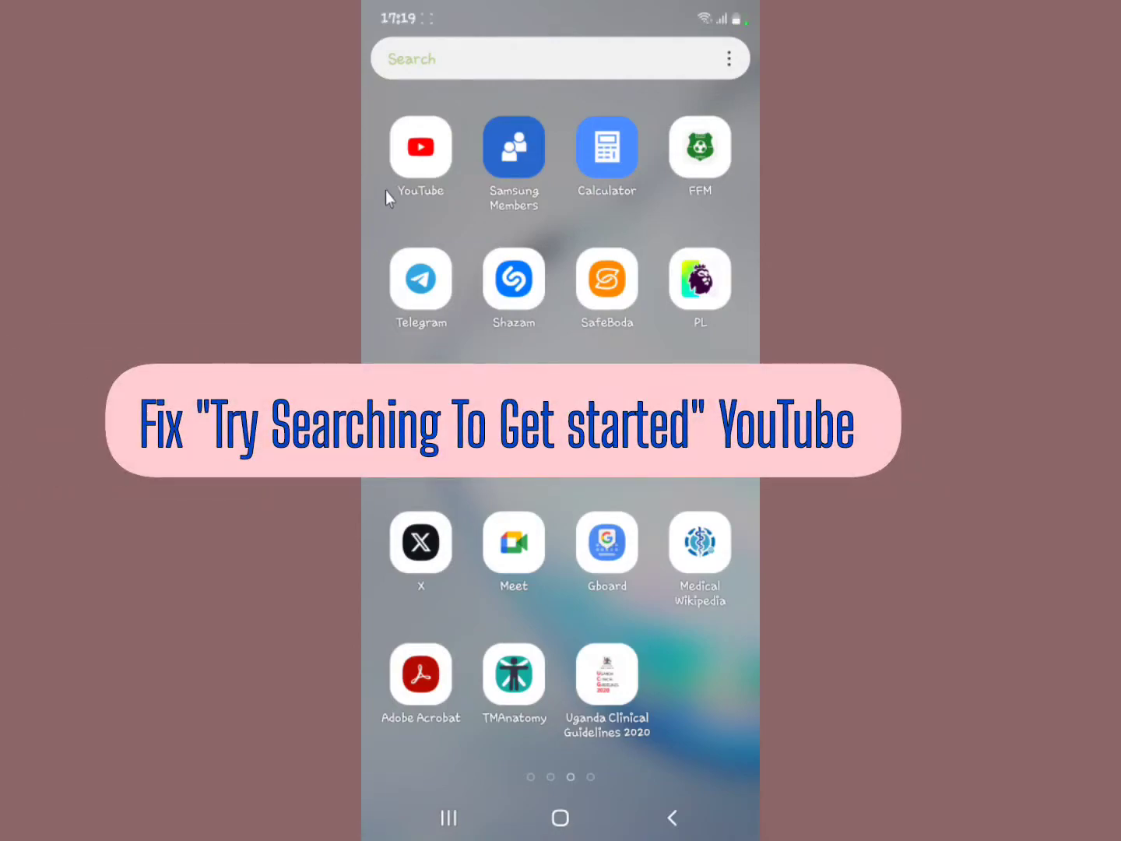
# - Launch YouTube from the Android home screen to its empty Home feed
pyautogui.click(420, 146)
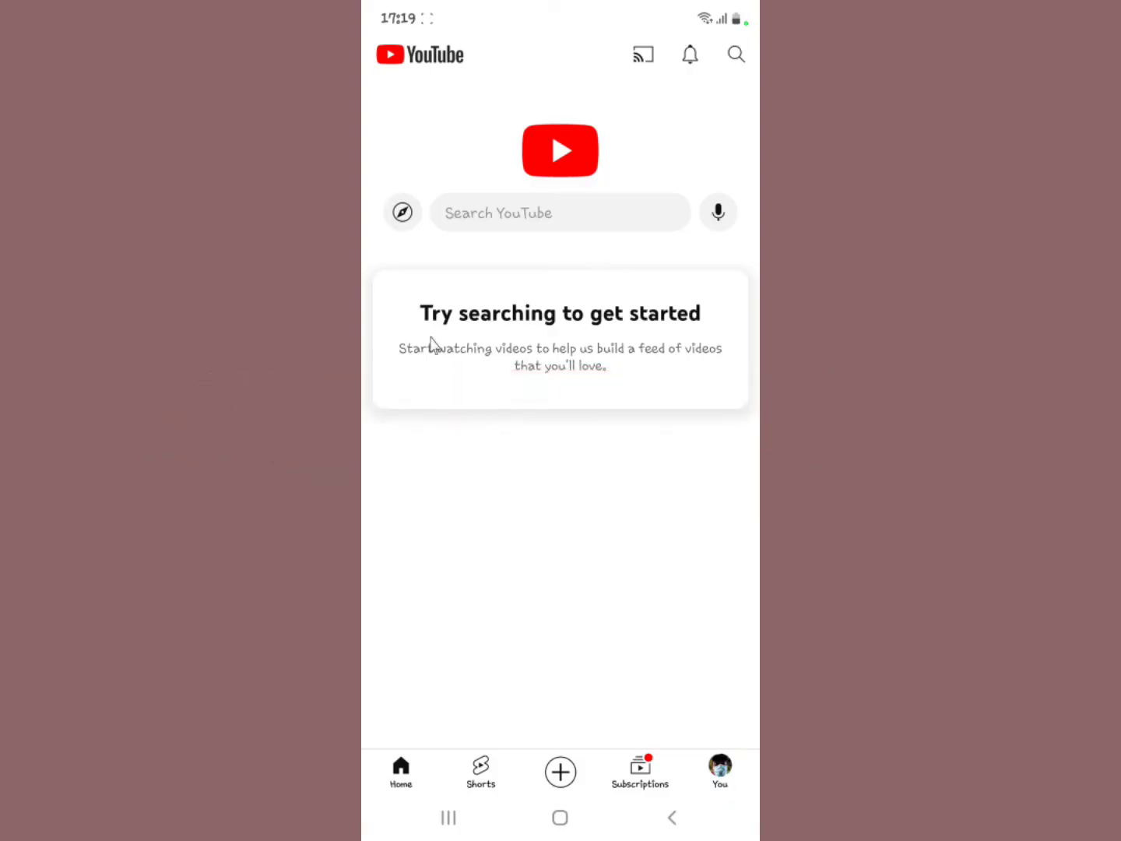
pyautogui.moveTo(438, 341)
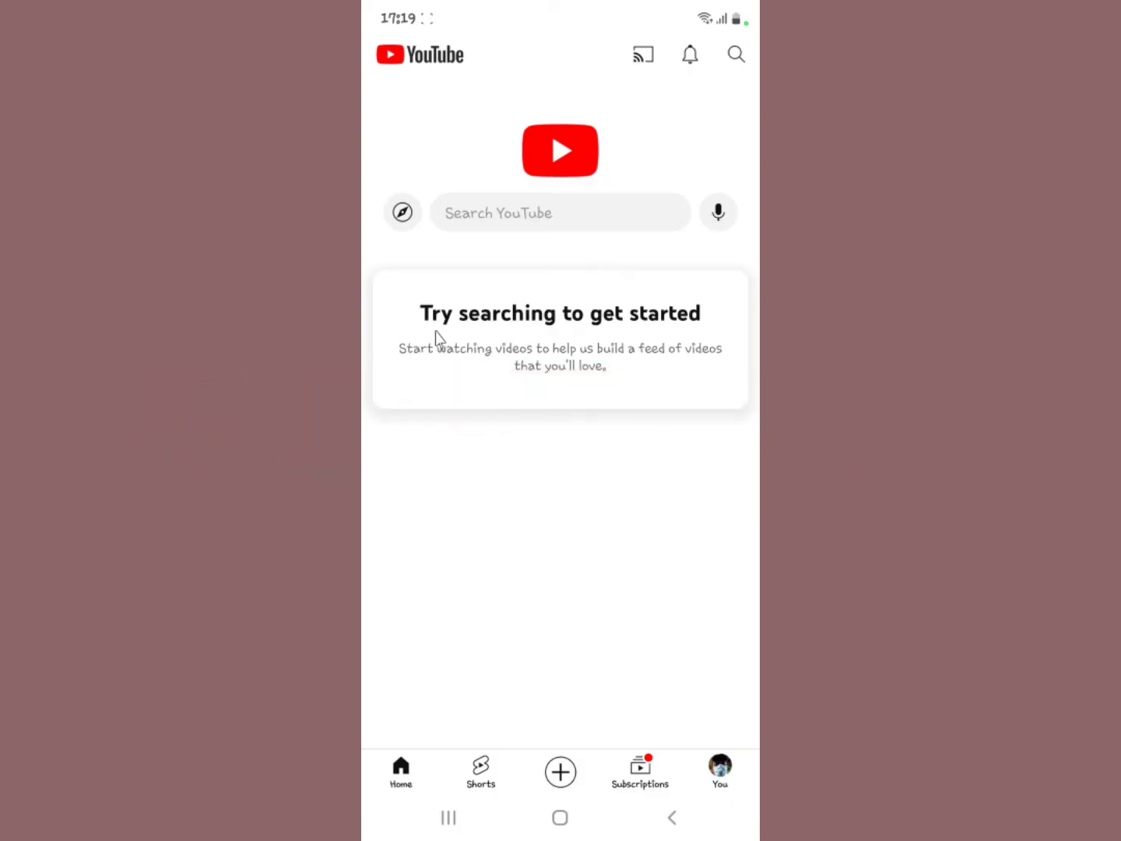
pyautogui.moveTo(584, 372)
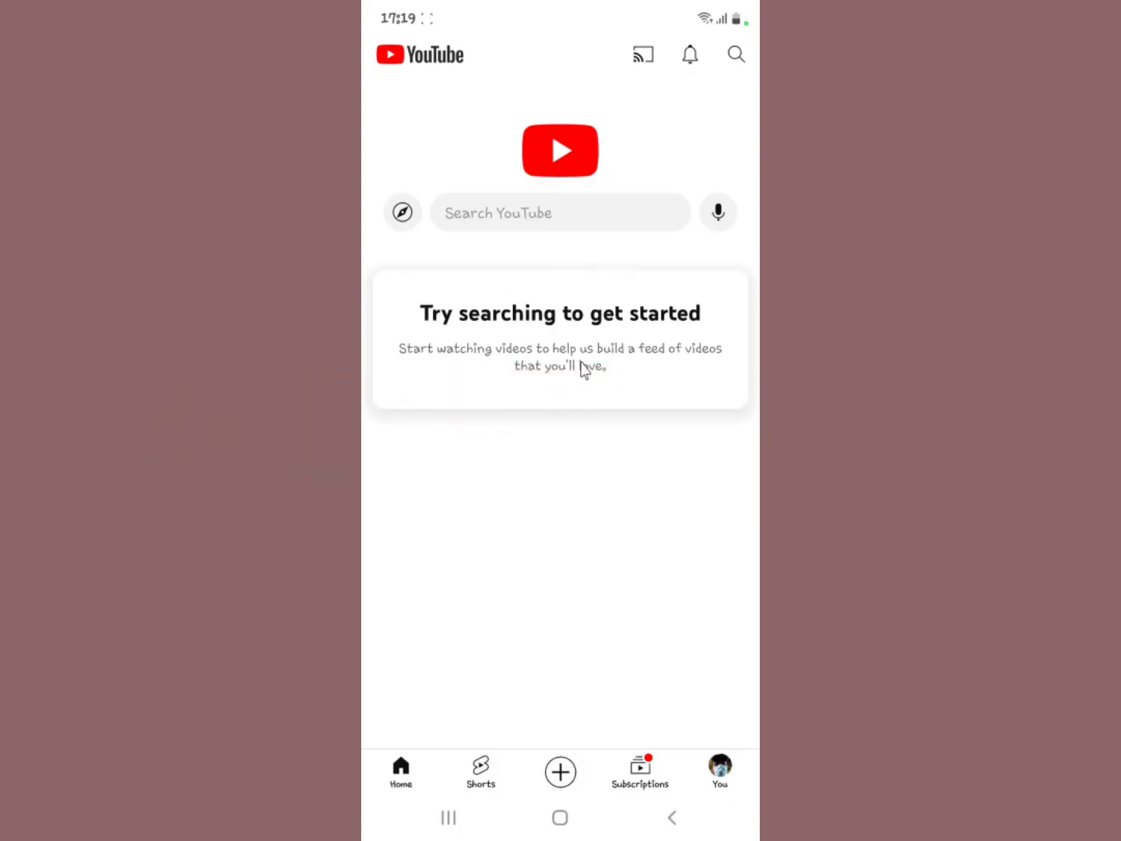
pyautogui.moveTo(582, 382)
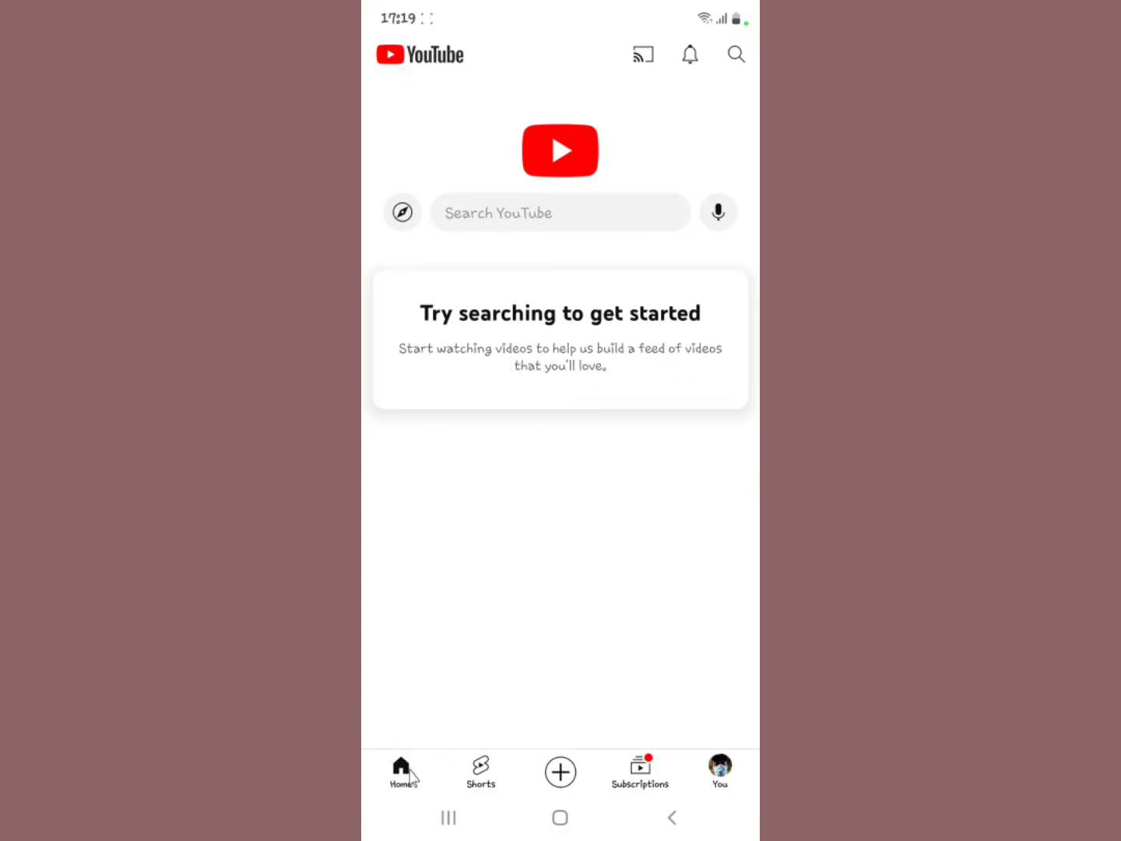
pyautogui.moveTo(401, 771)
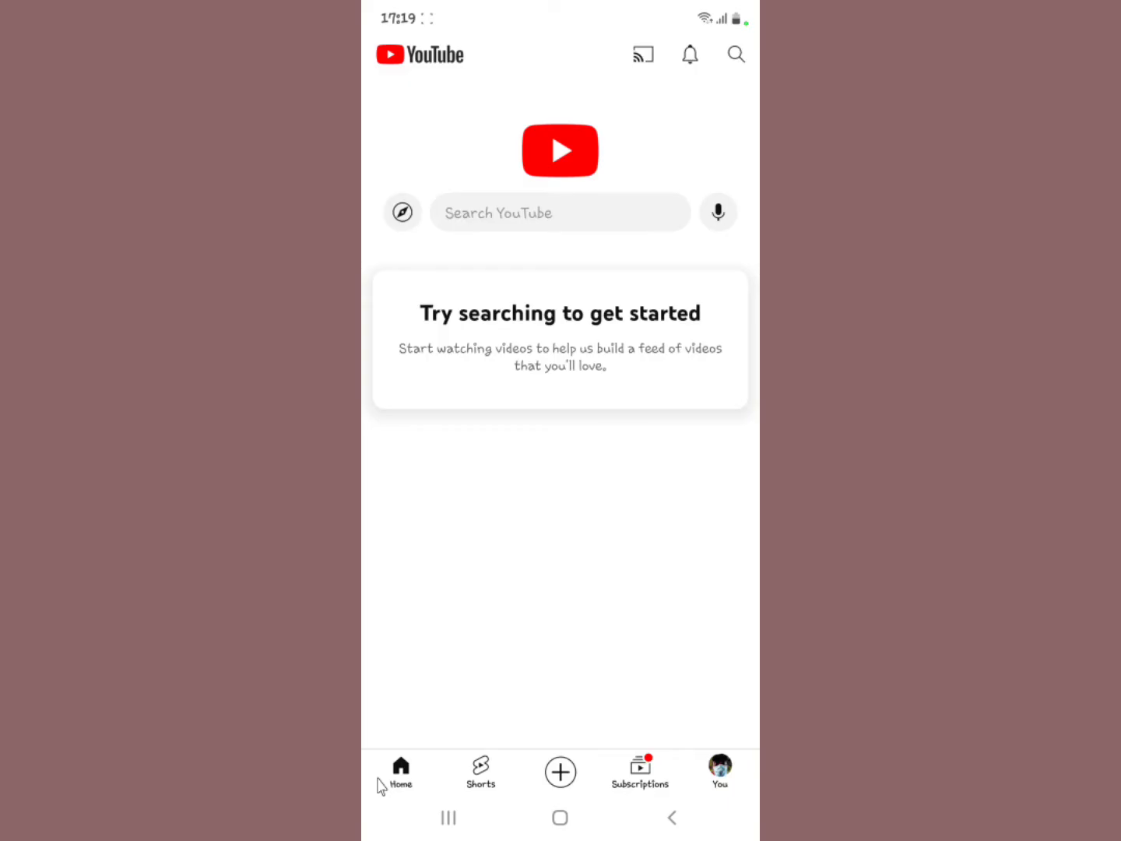
pyautogui.moveTo(512, 683)
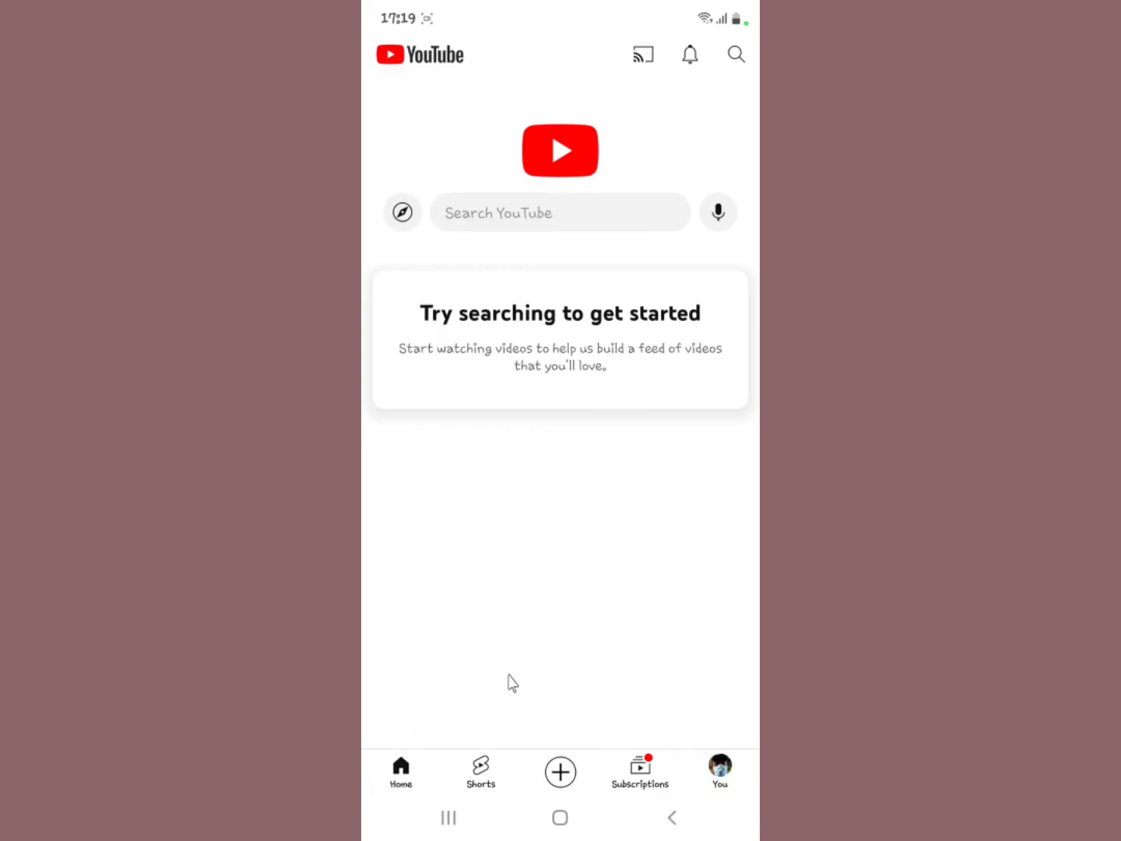
pyautogui.moveTo(525, 668)
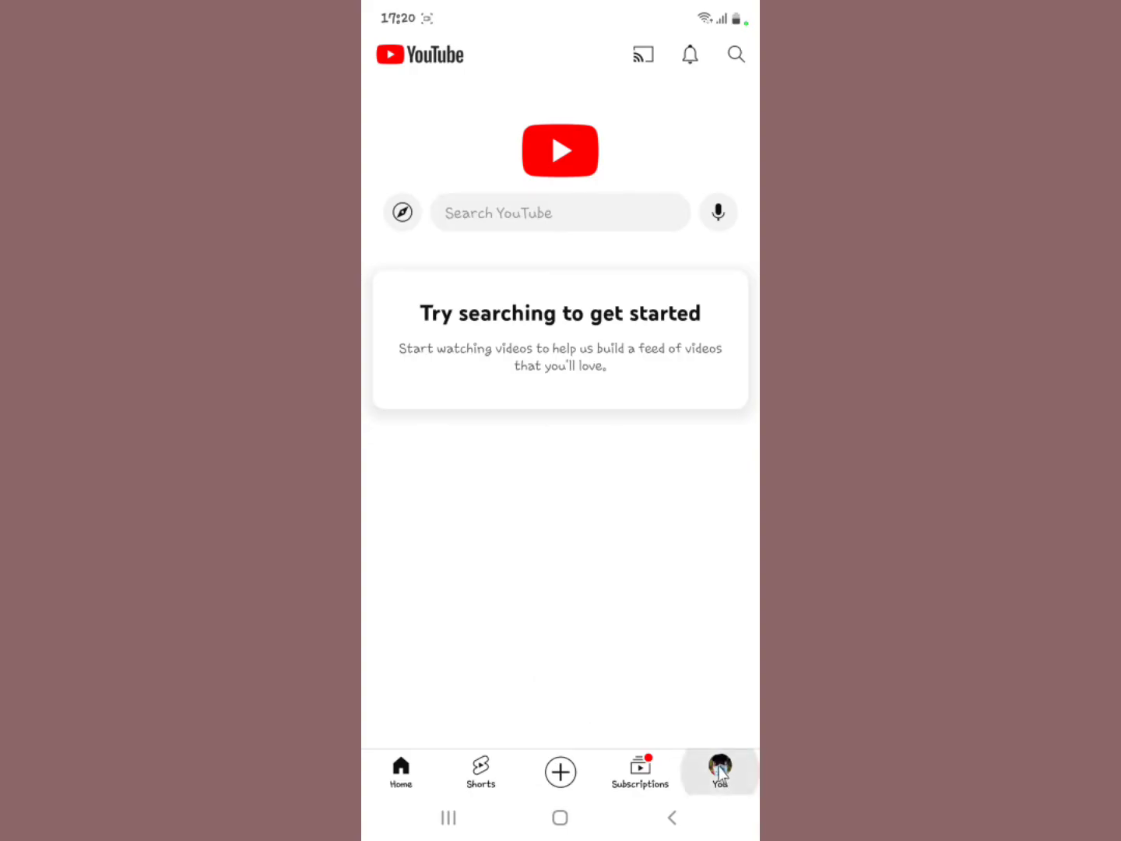
# - Open Manage all history from You > Settings, then back out to the You tab
pyautogui.click(719, 771)
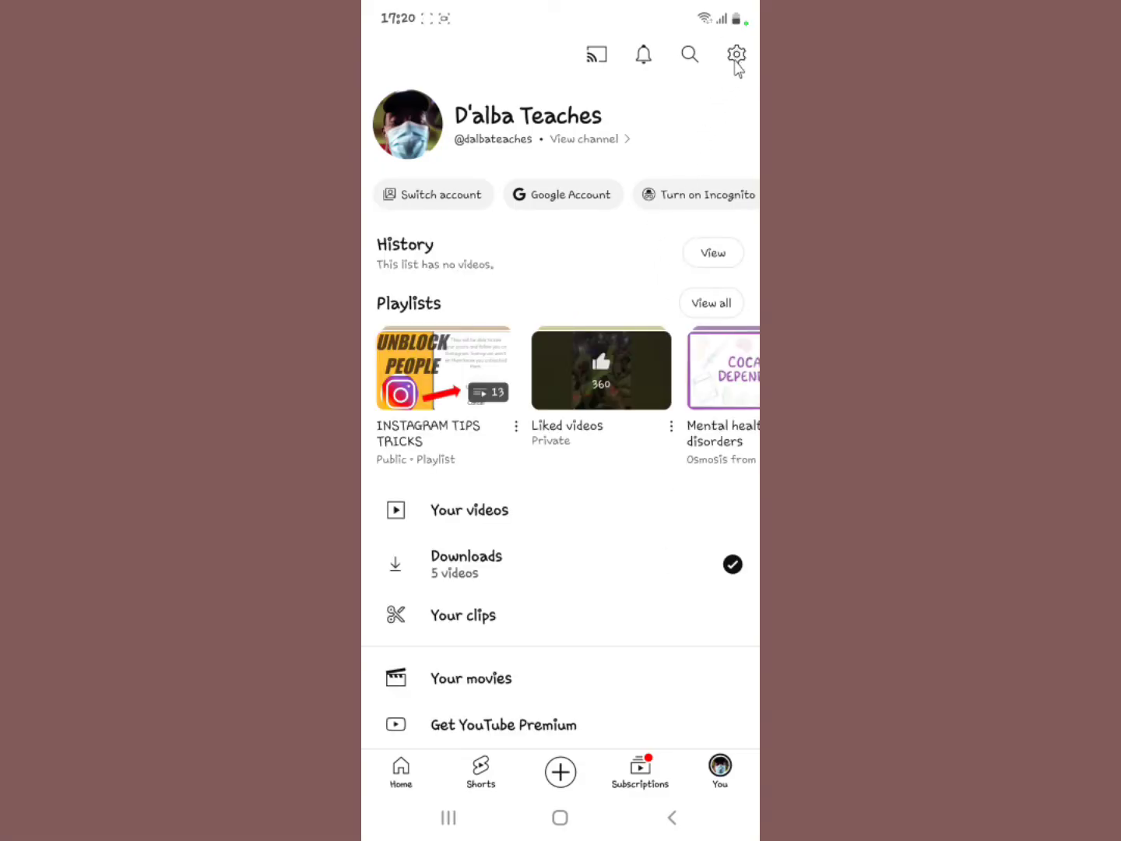
pyautogui.click(735, 55)
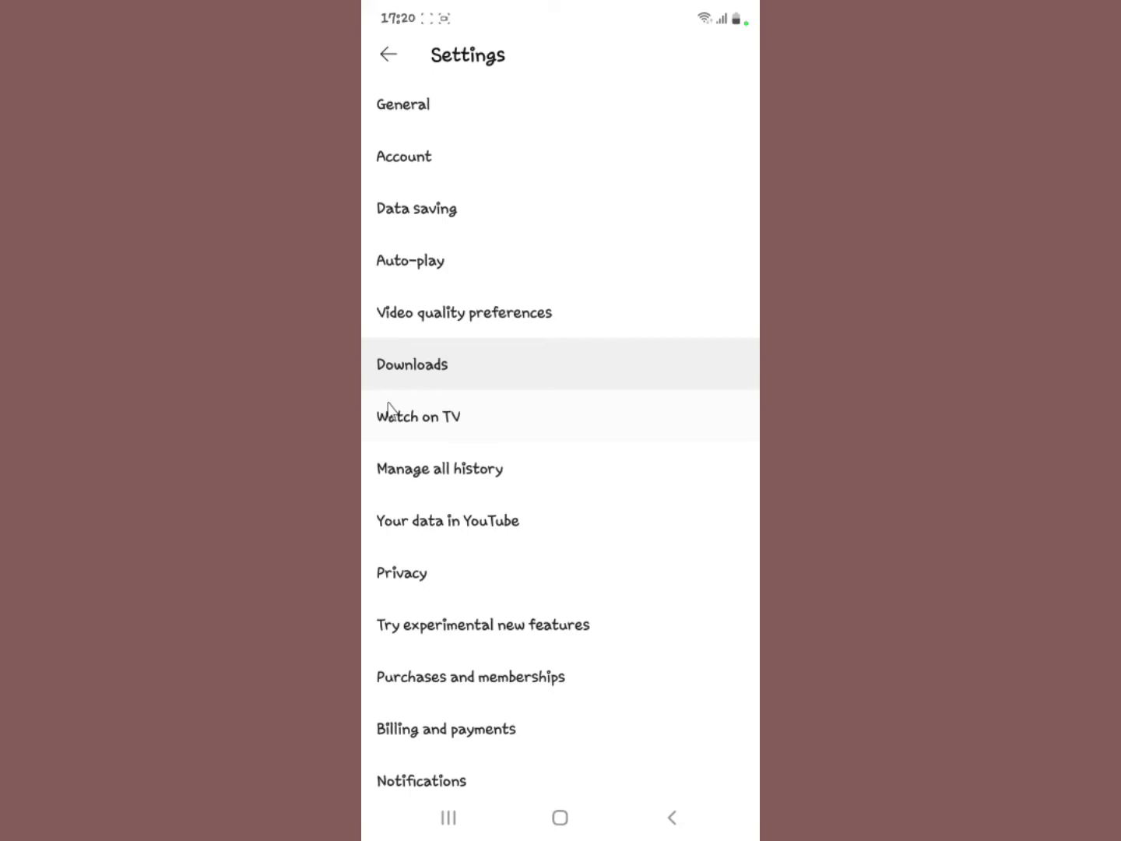
pyautogui.click(440, 468)
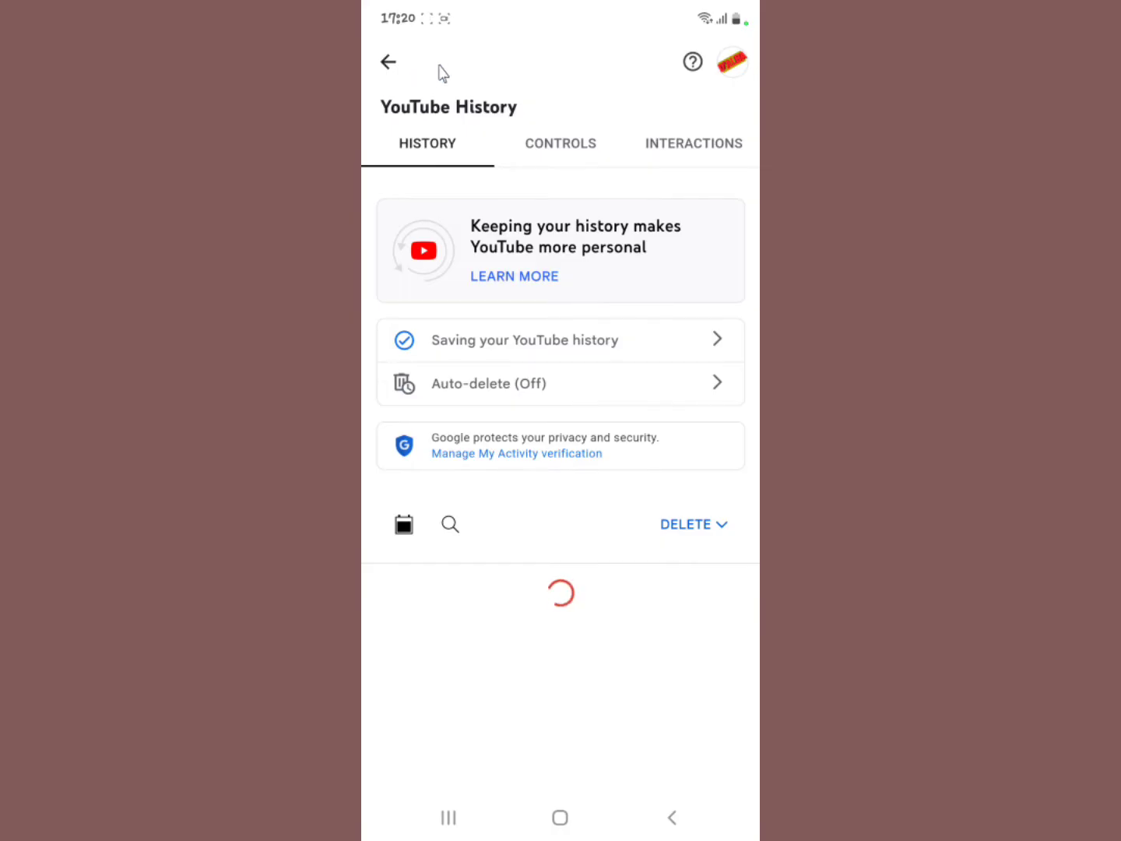
pyautogui.click(389, 61)
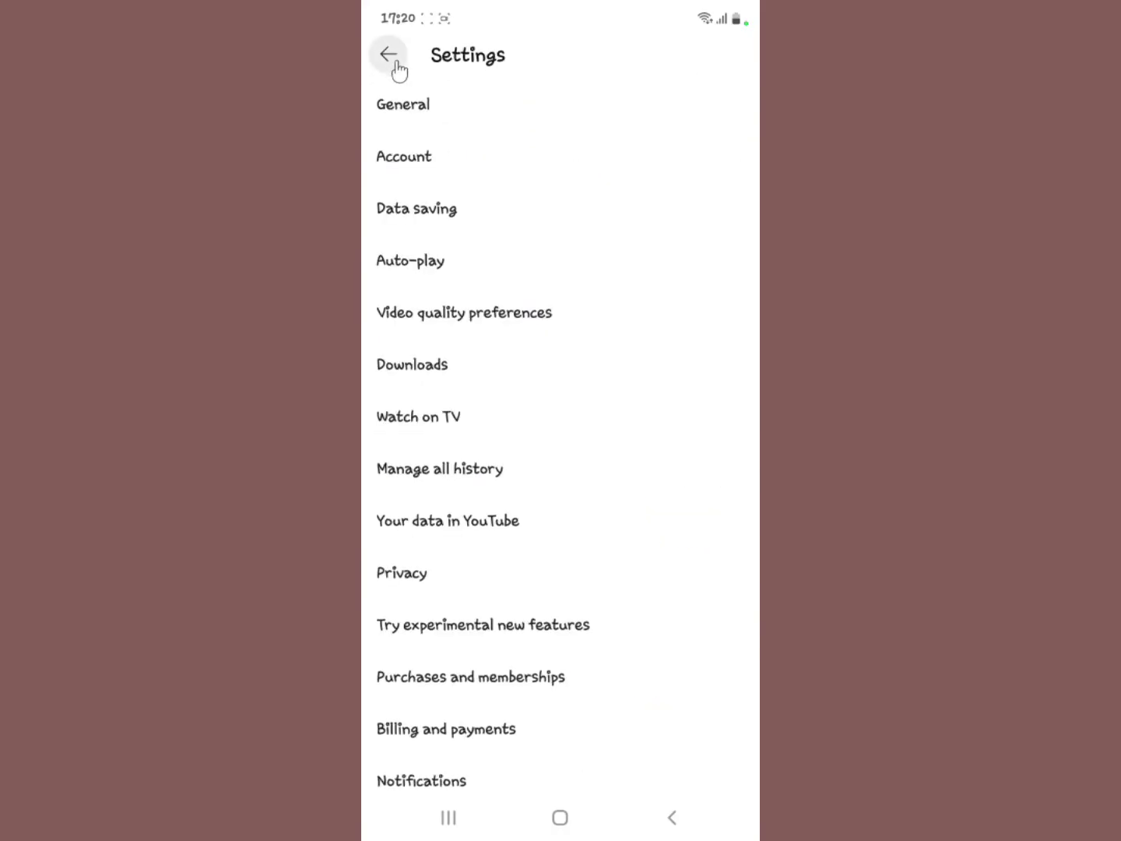
pyautogui.click(388, 54)
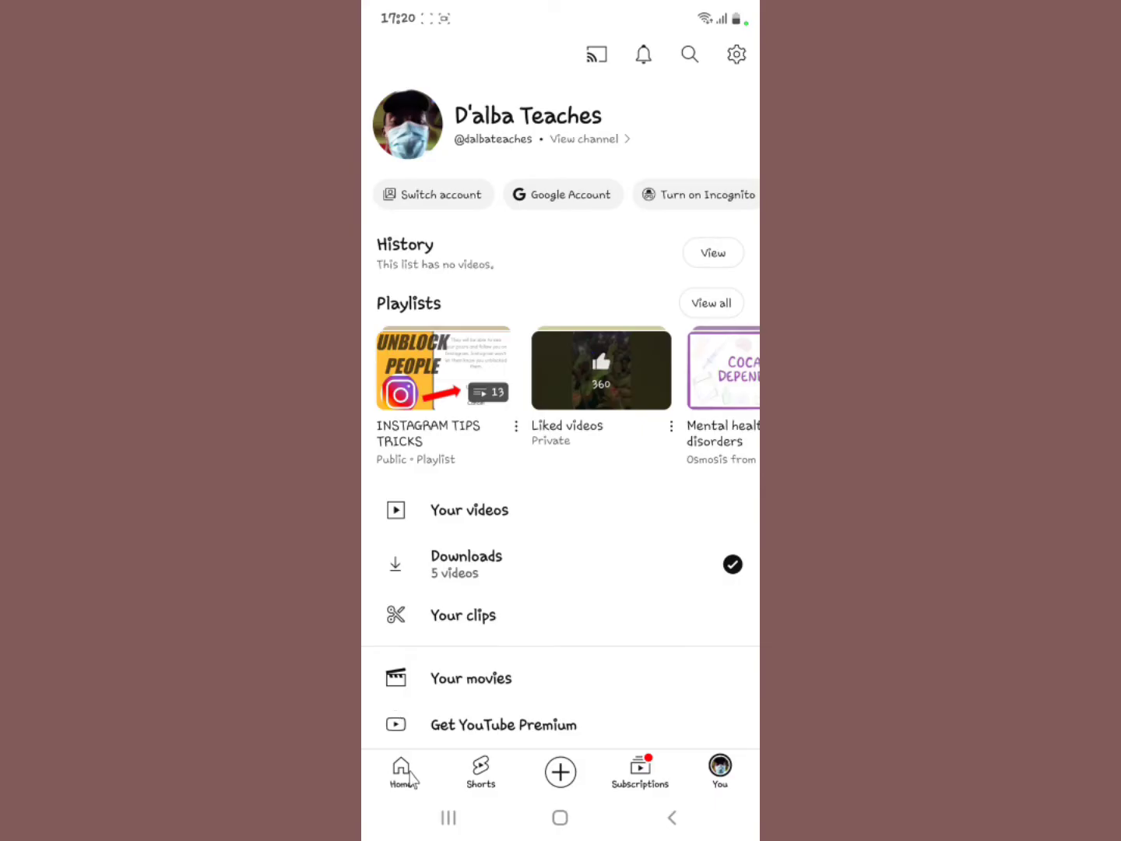
# - Search for "d'alba teaches" and open the D'alba Teaches channel page
pyautogui.click(400, 771)
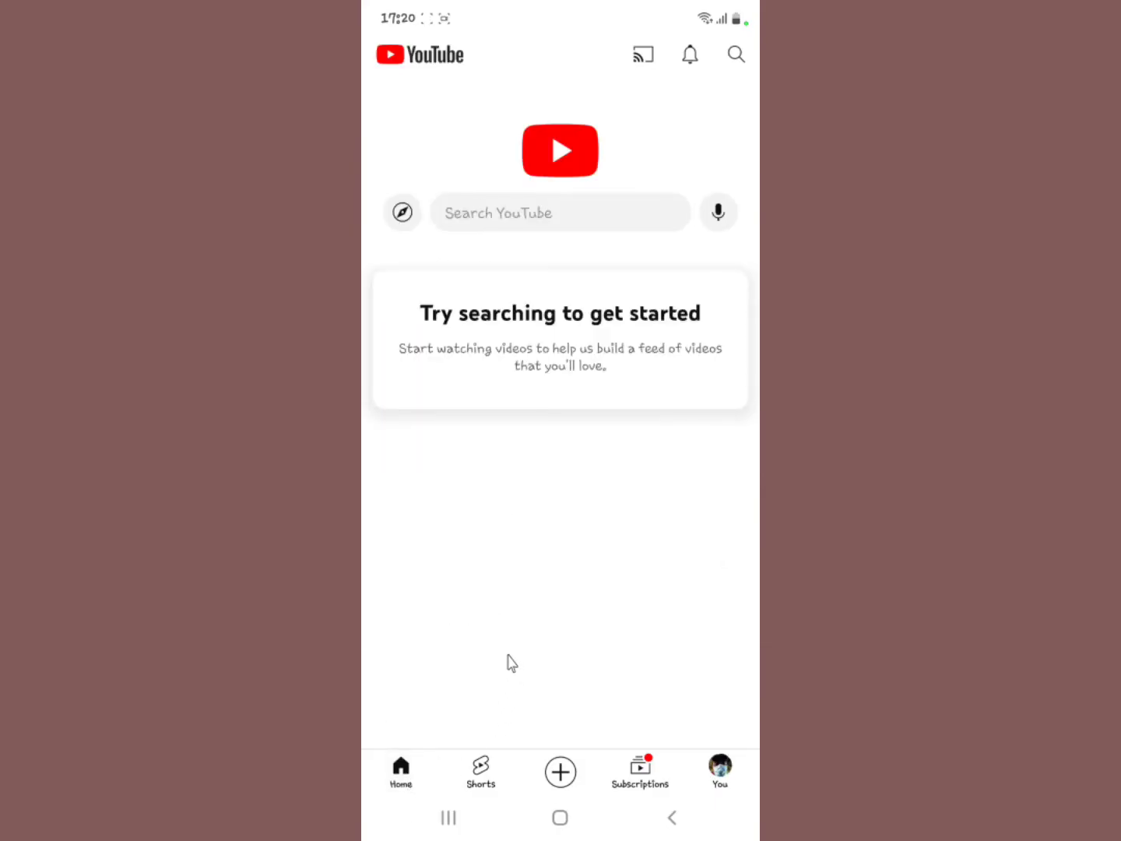
pyautogui.moveTo(509, 384)
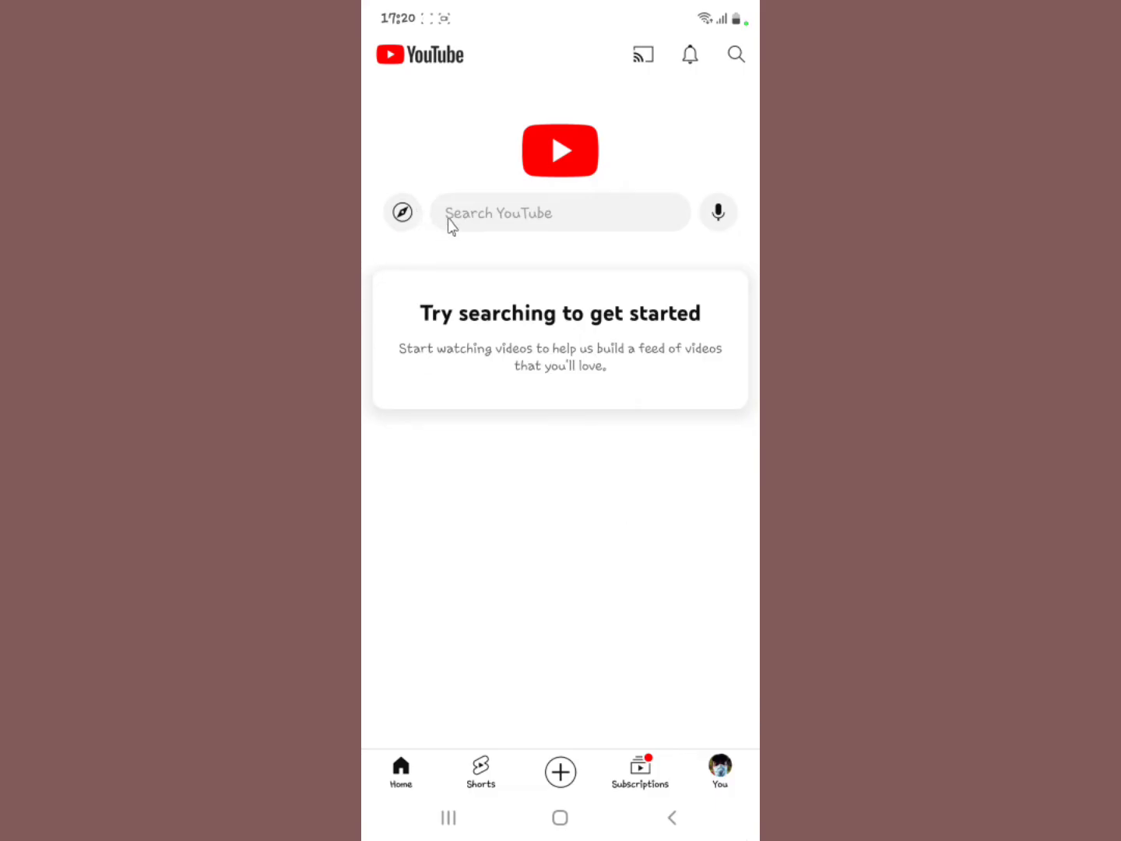
pyautogui.write('Da')
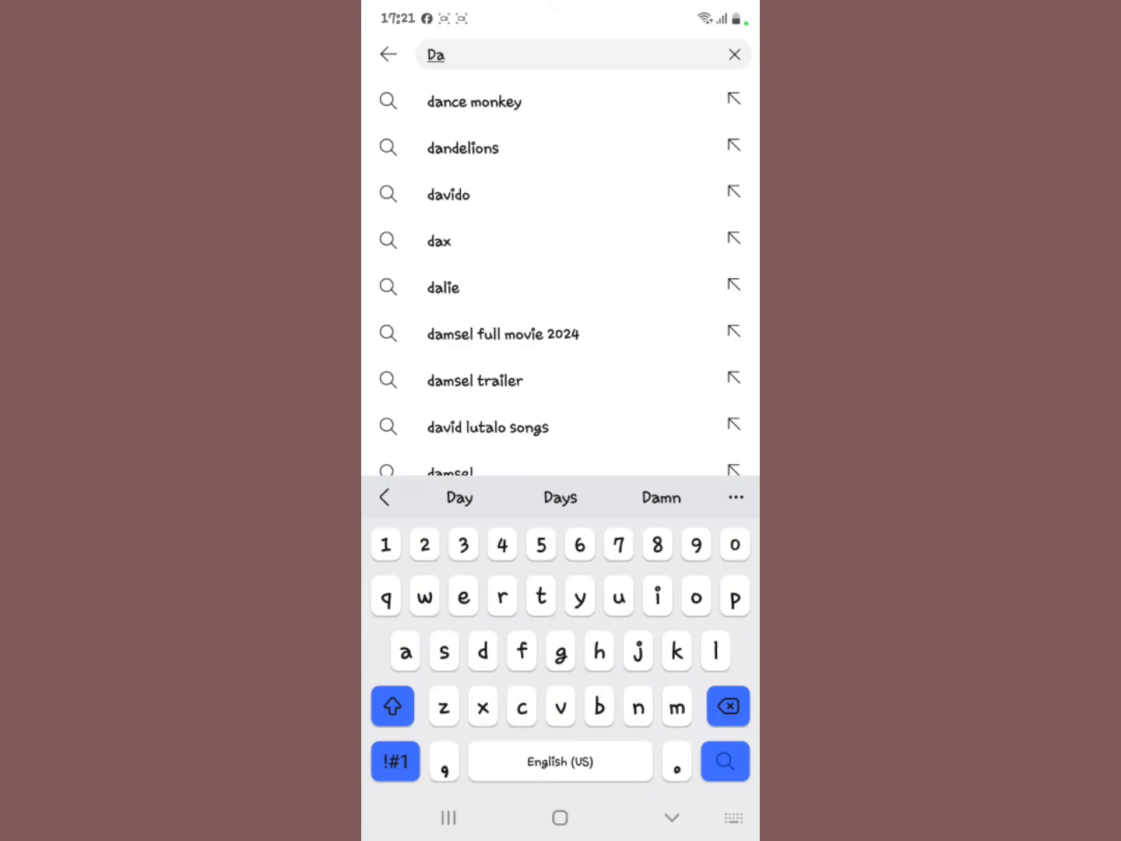
pyautogui.write('lba')
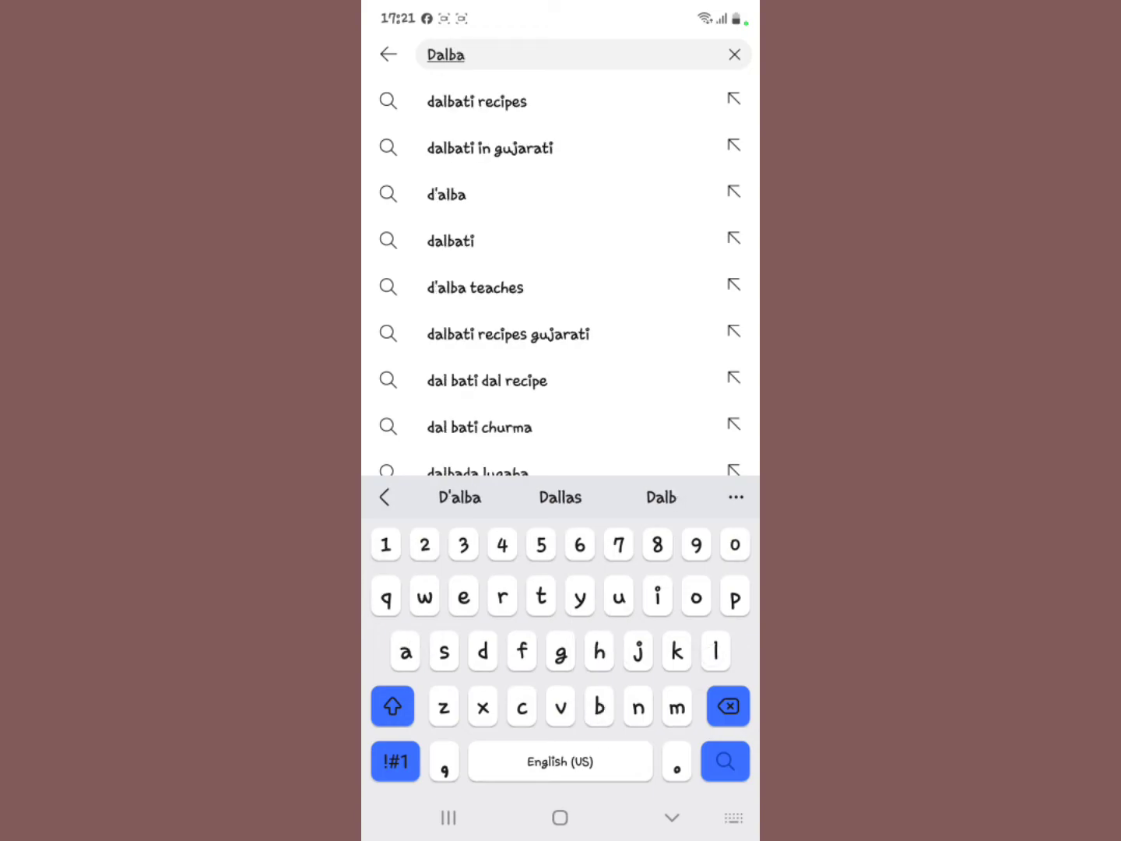
pyautogui.click(475, 286)
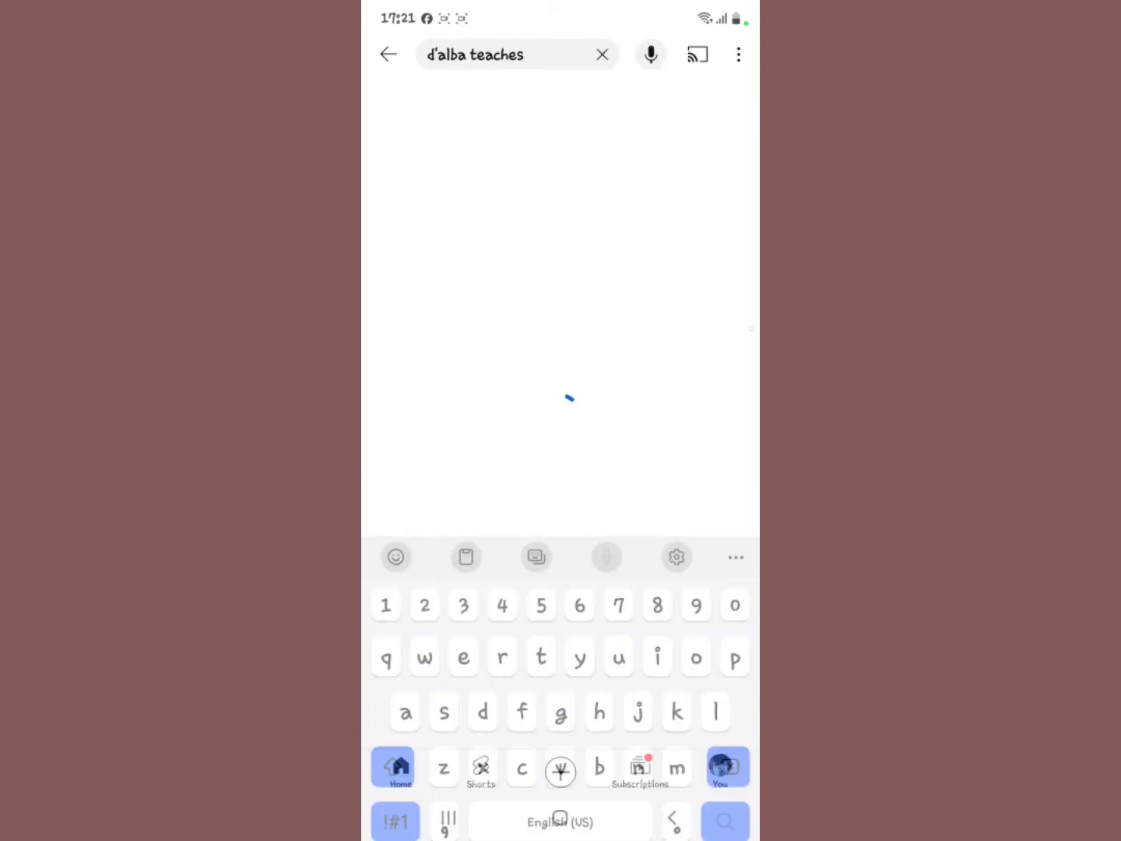
pyautogui.press('enter')
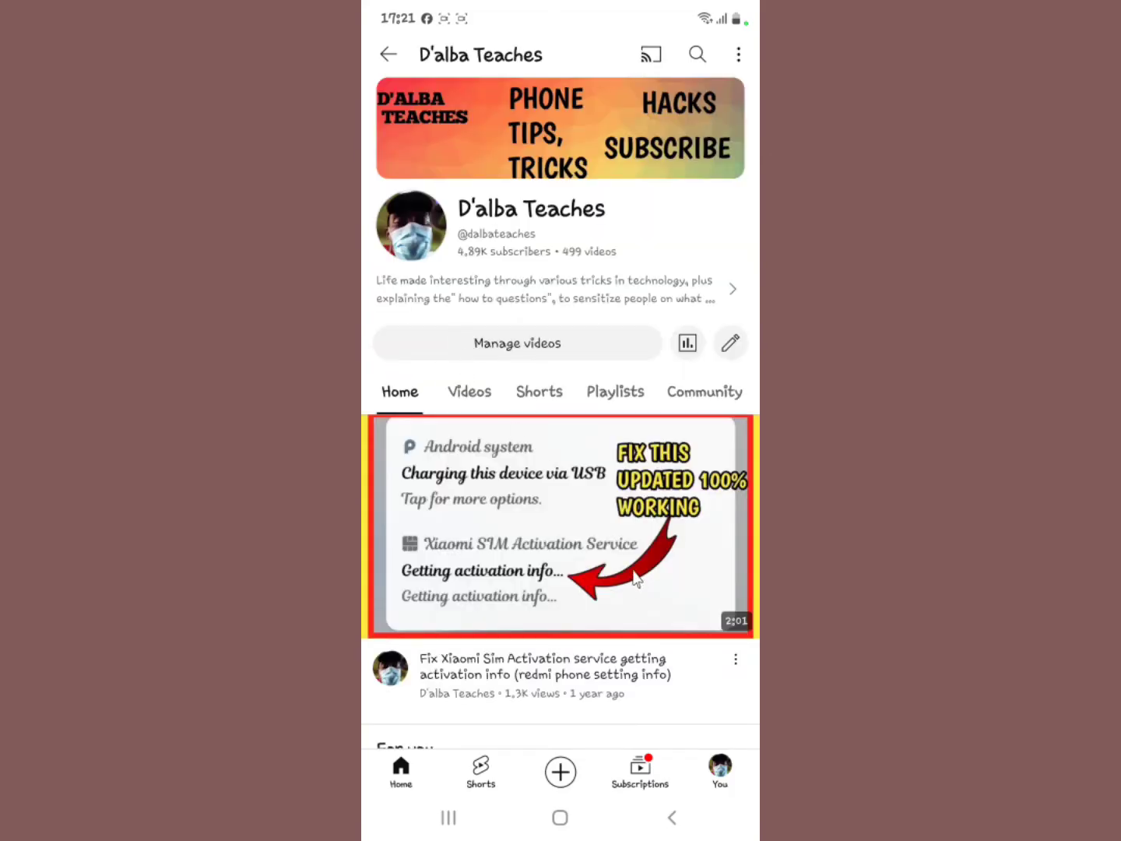
# - Play the 'How to fix request contains an invalid argument' video, then minimize it
pyautogui.scroll(-3)
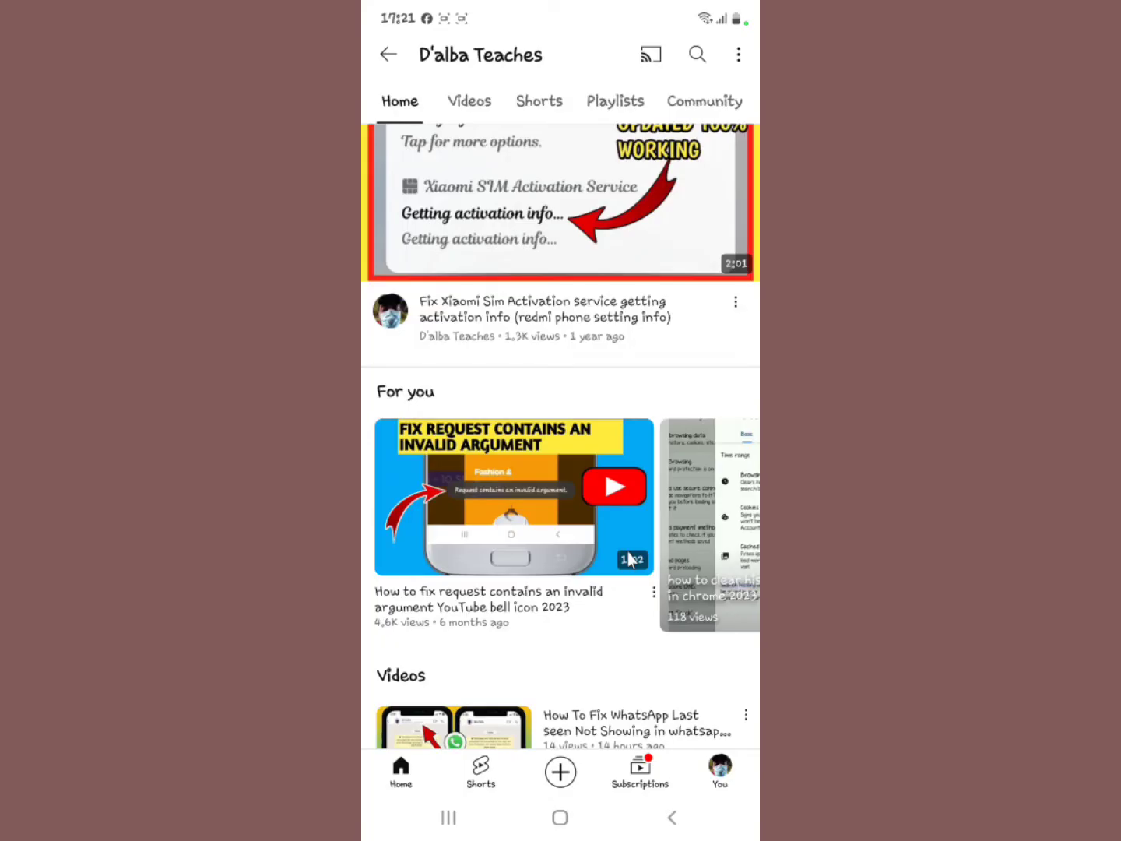
pyautogui.click(514, 497)
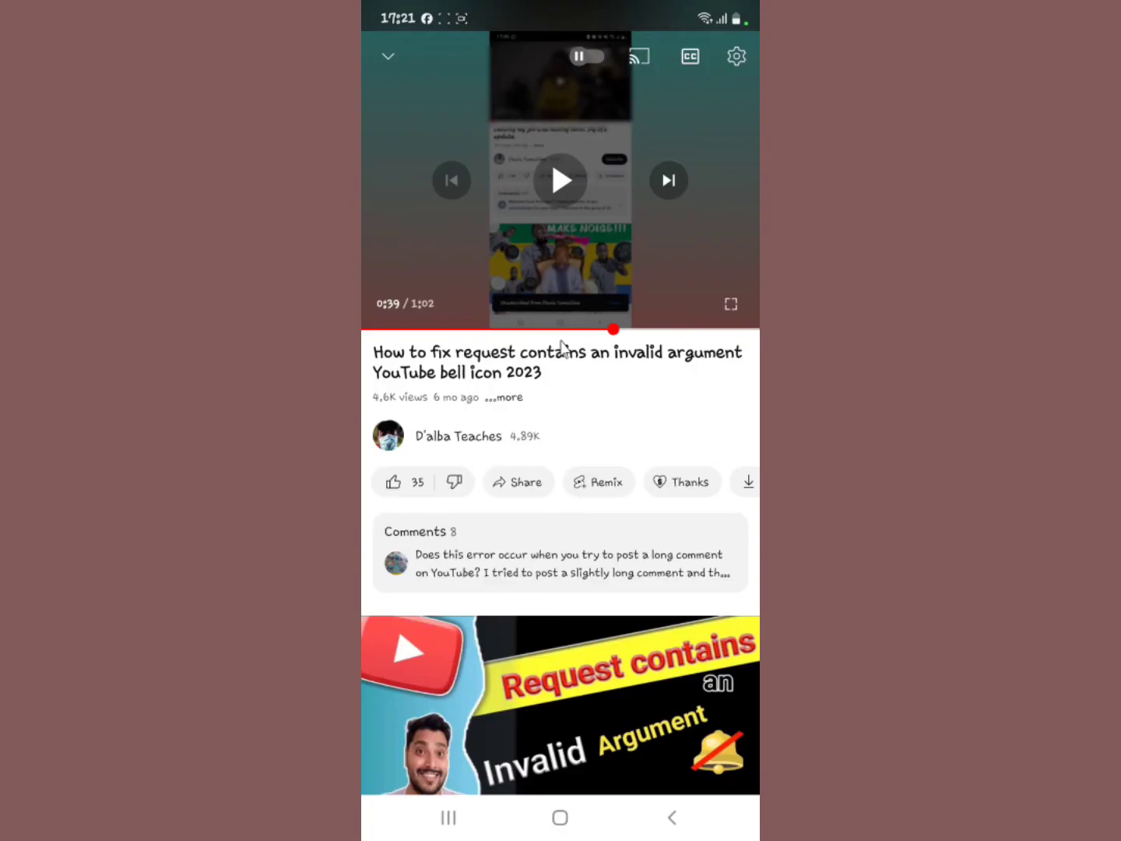
pyautogui.moveTo(576, 304)
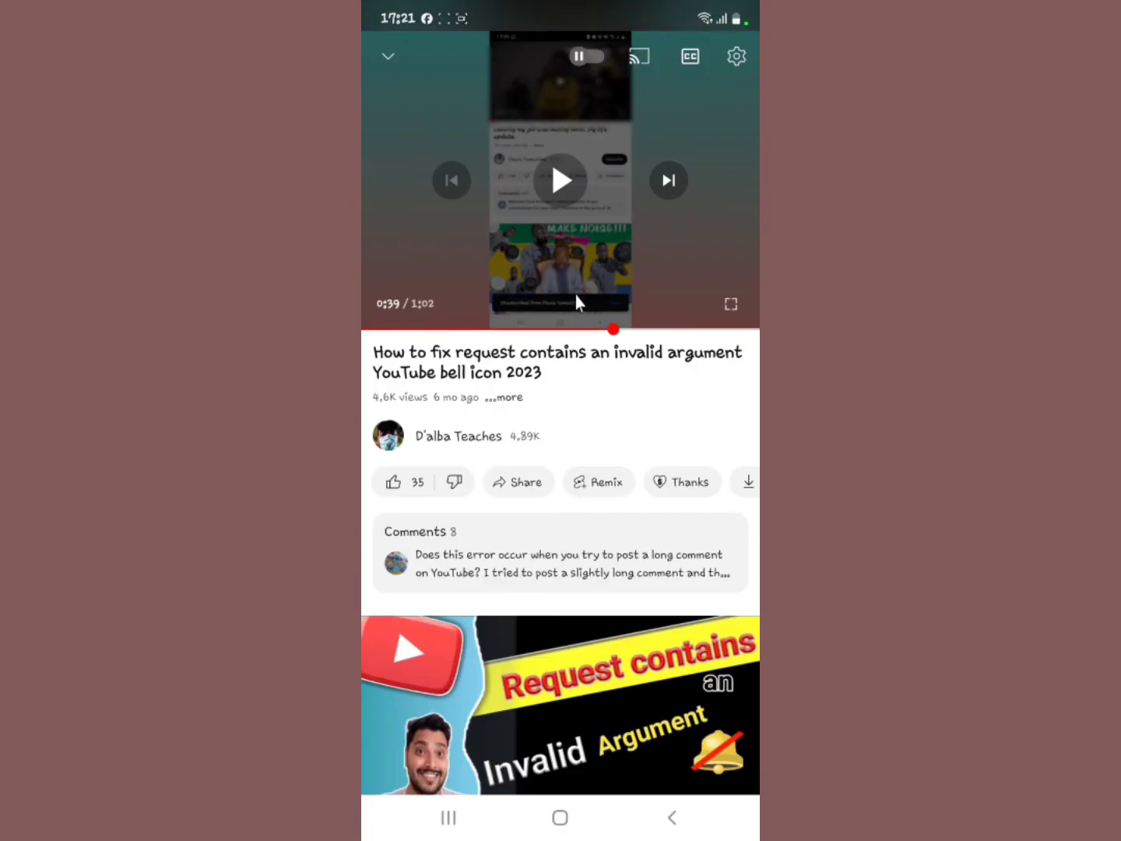
pyautogui.click(458, 436)
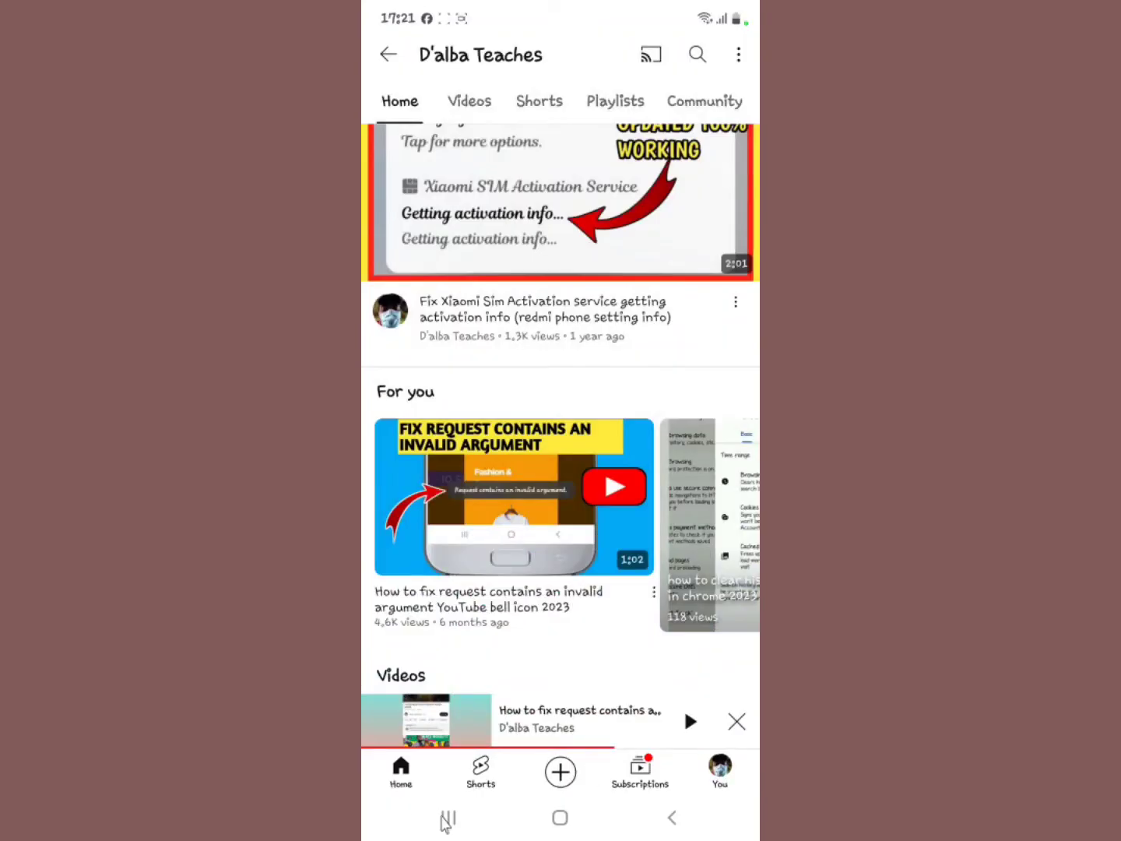
# - Swipe YouTube away from Recents and relaunch it from the home screen
pyautogui.click(448, 817)
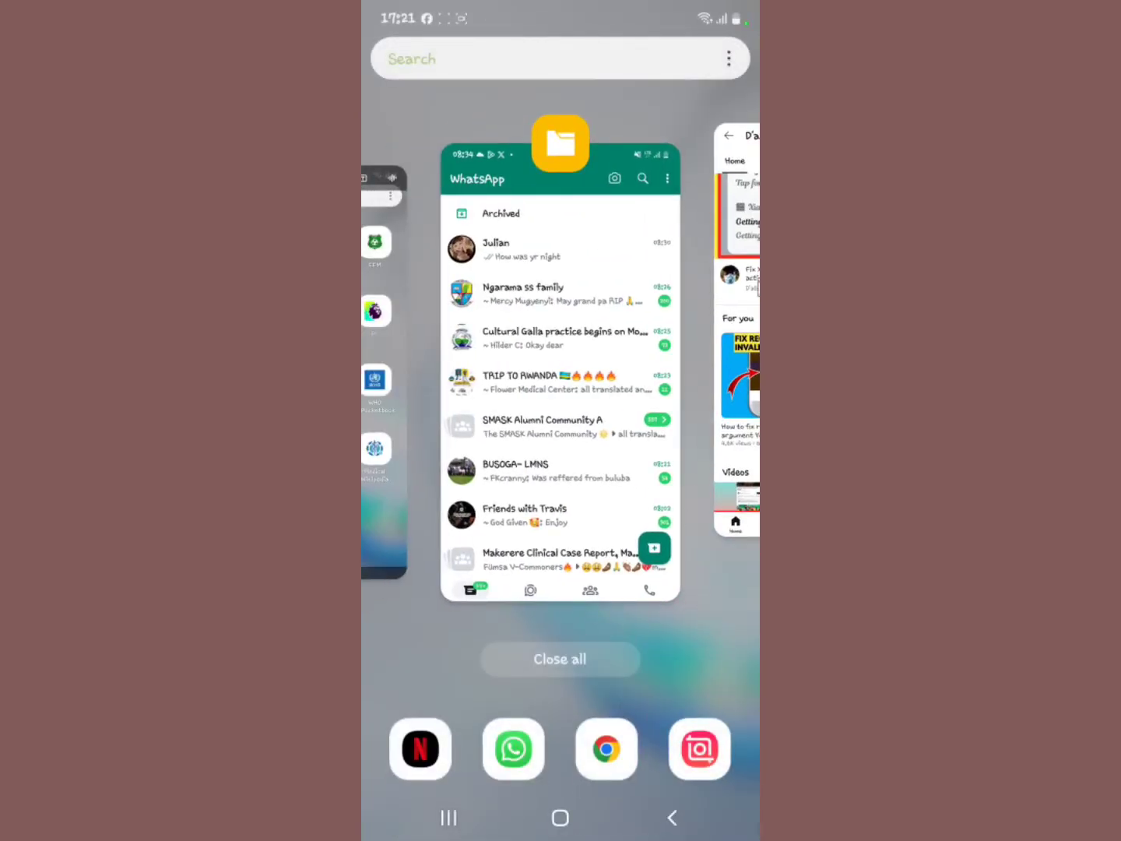
pyautogui.click(559, 818)
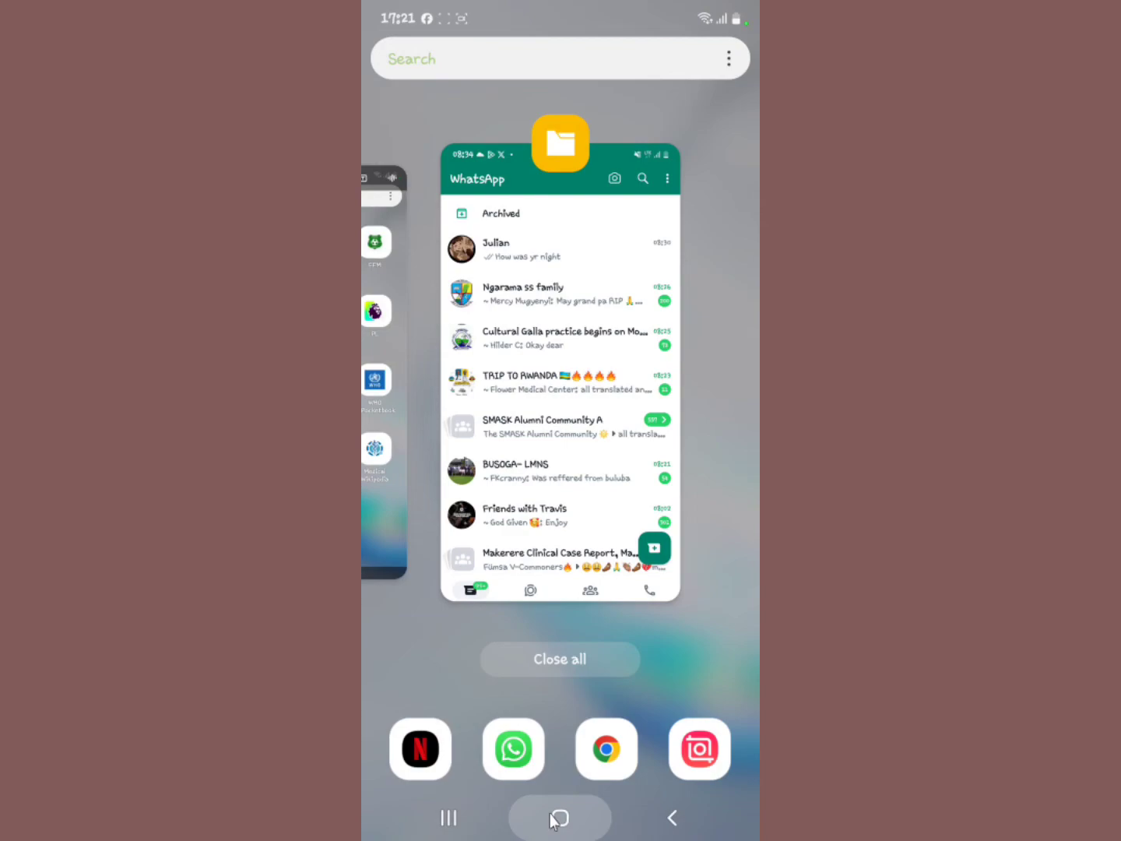
pyautogui.click(560, 817)
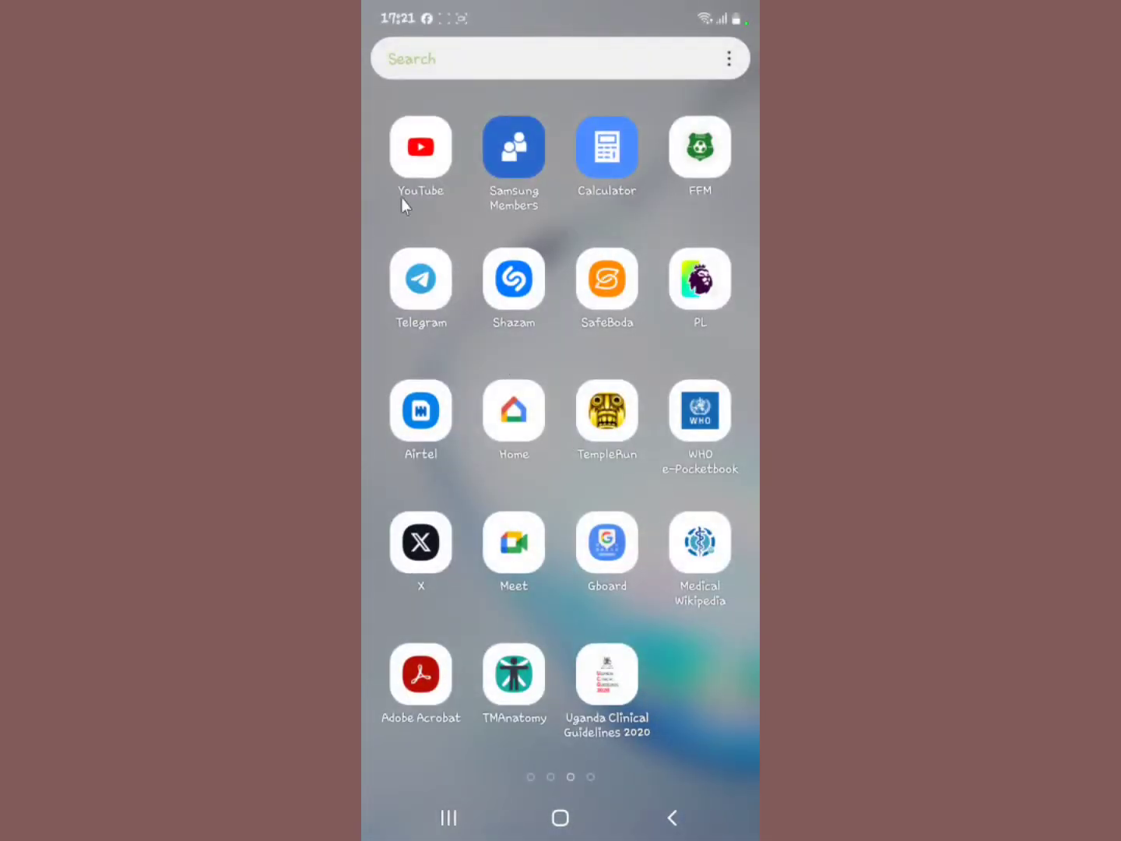
pyautogui.click(420, 146)
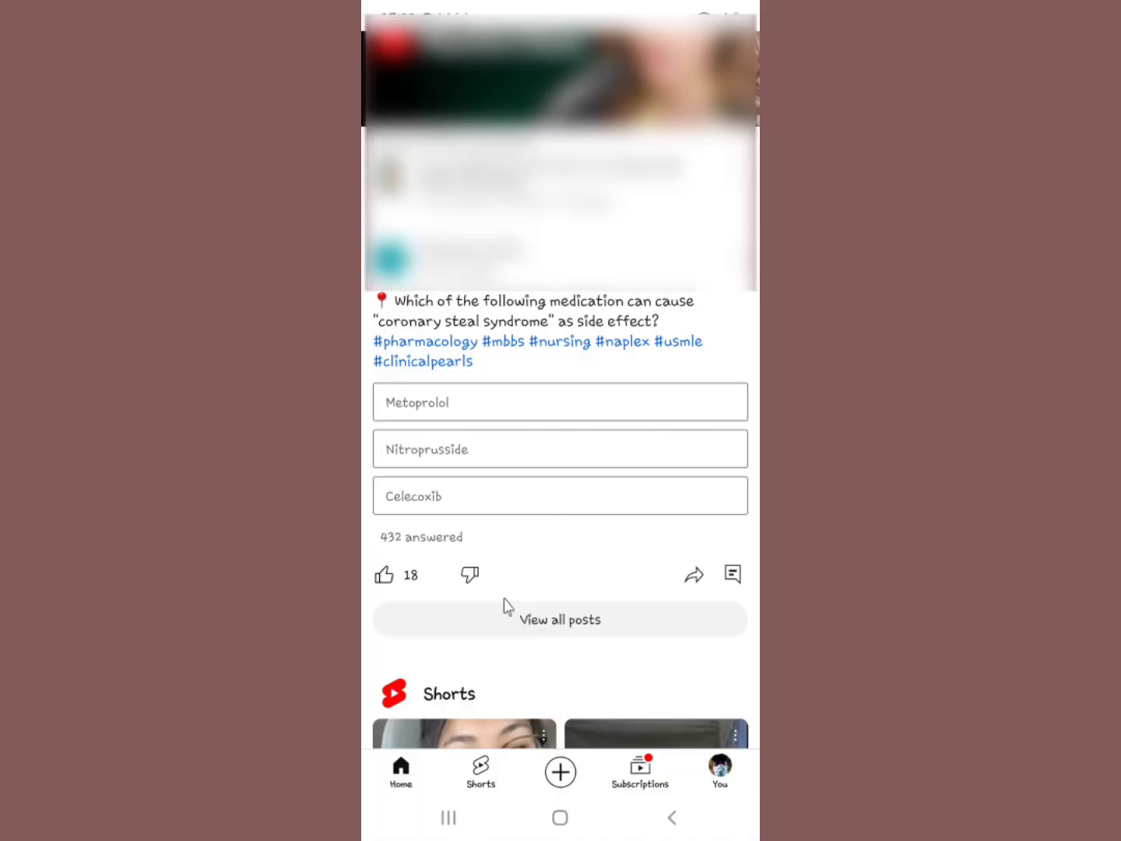
pyautogui.moveTo(709, 767)
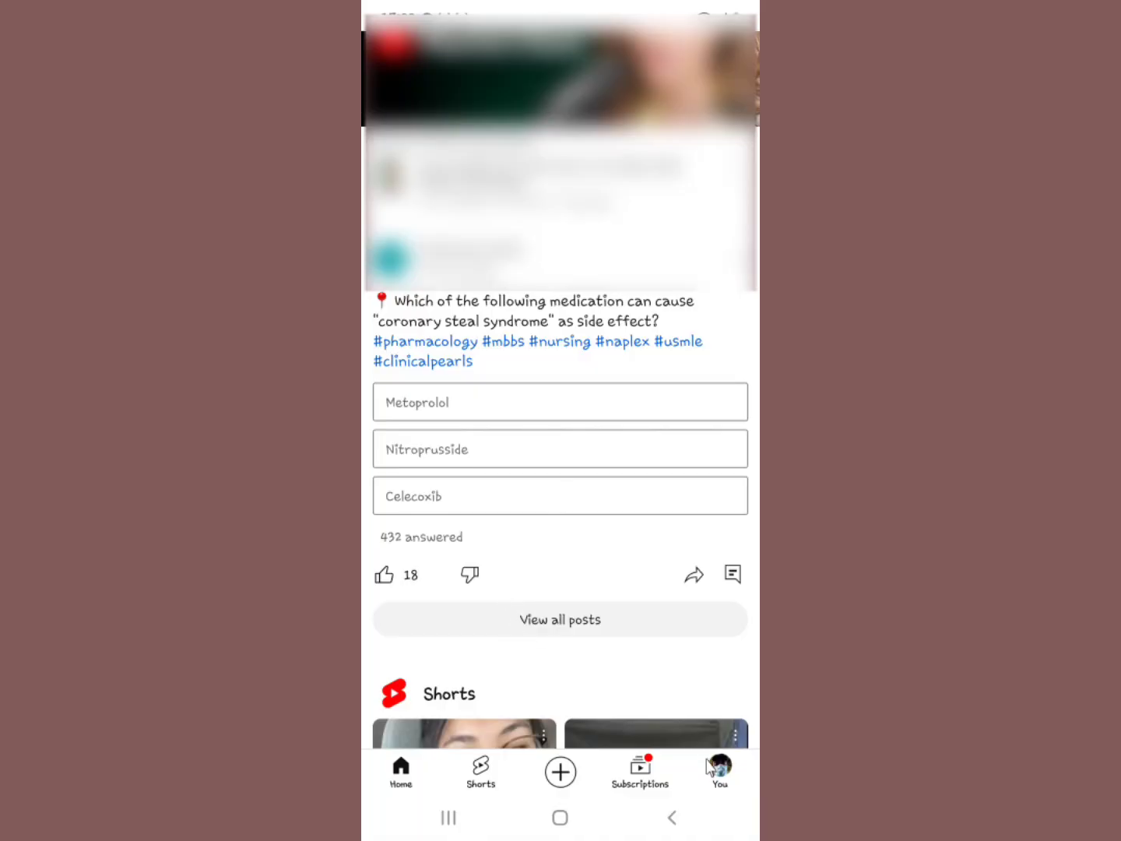
# - Turn on Incognito mode from the You tab
pyautogui.click(719, 771)
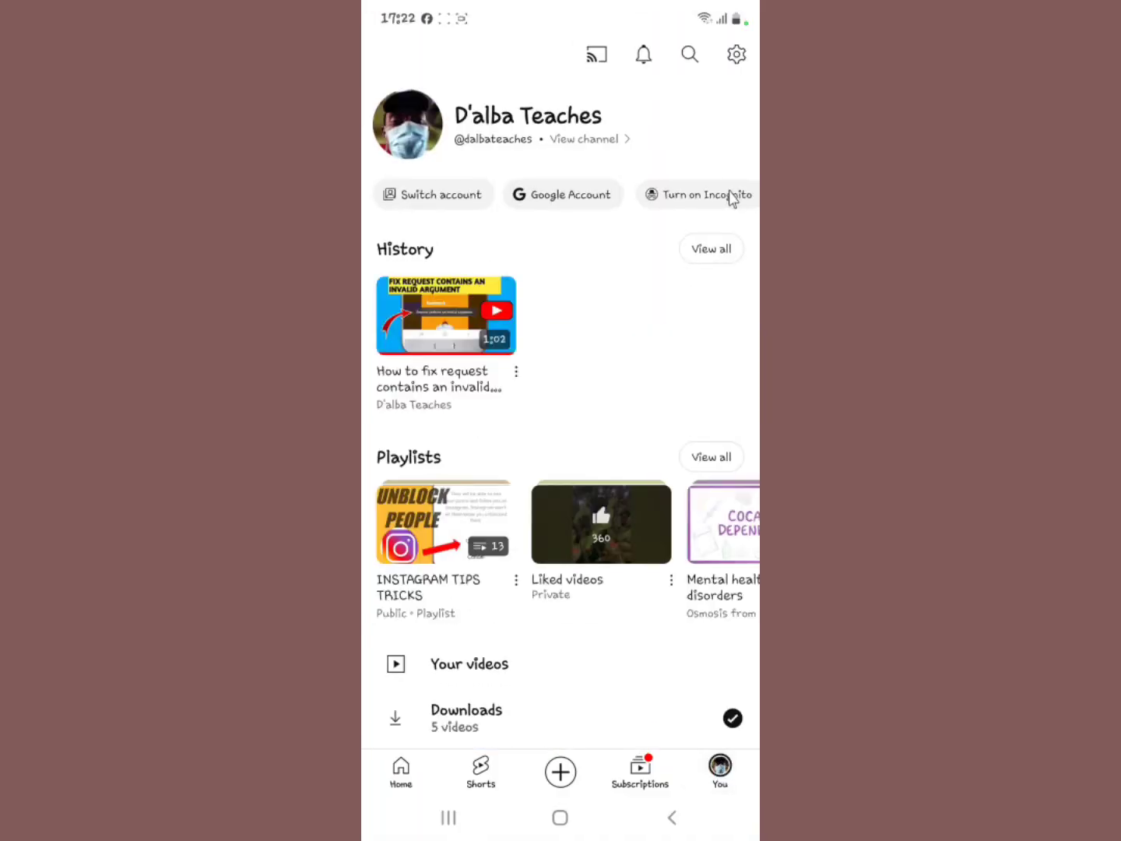
pyautogui.click(697, 195)
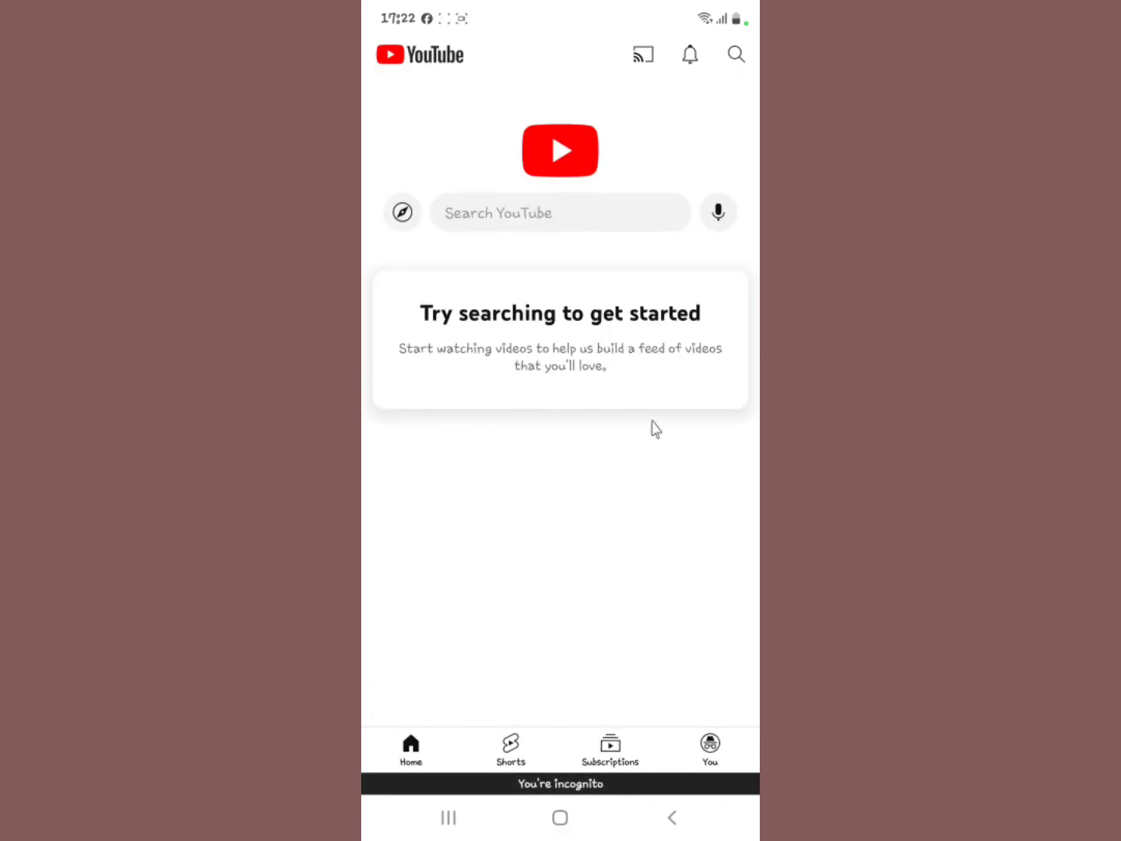
pyautogui.moveTo(415, 338)
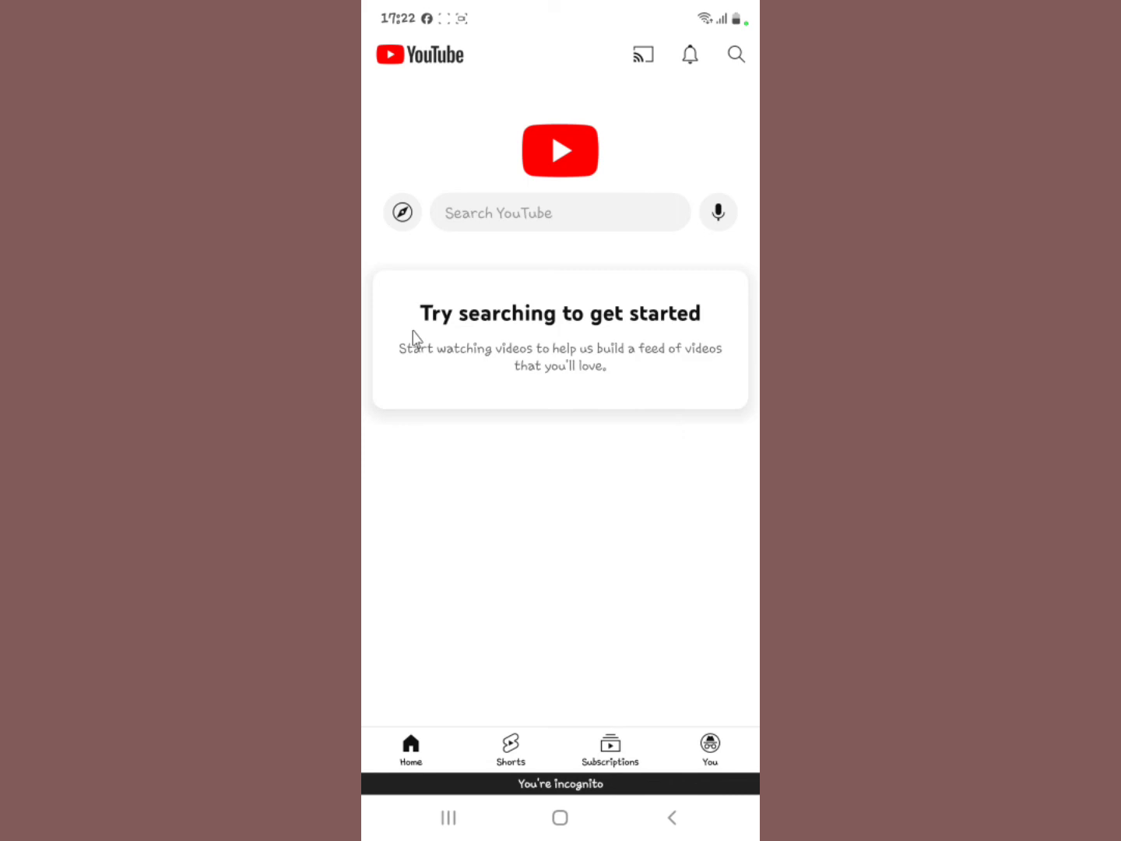
pyautogui.moveTo(713, 320)
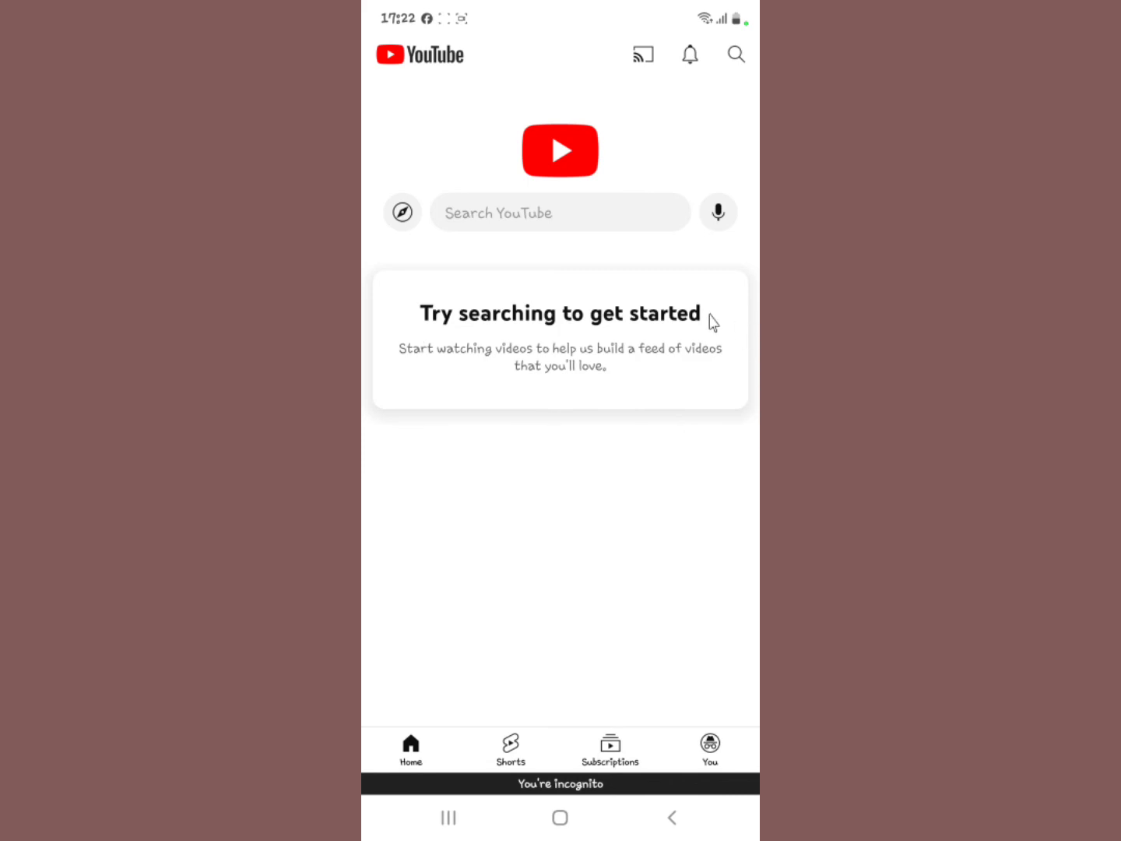
pyautogui.moveTo(727, 750)
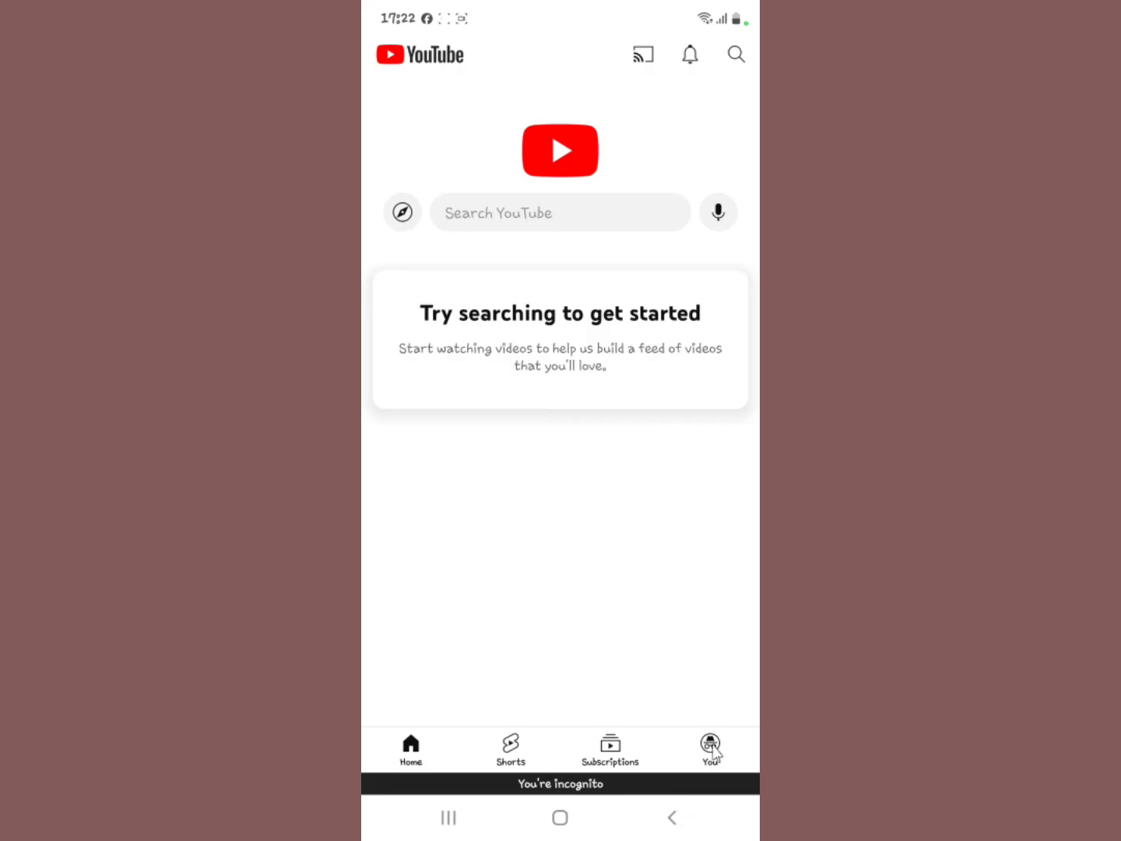
# - Turn off Incognito mode from the You tab
pyautogui.click(710, 749)
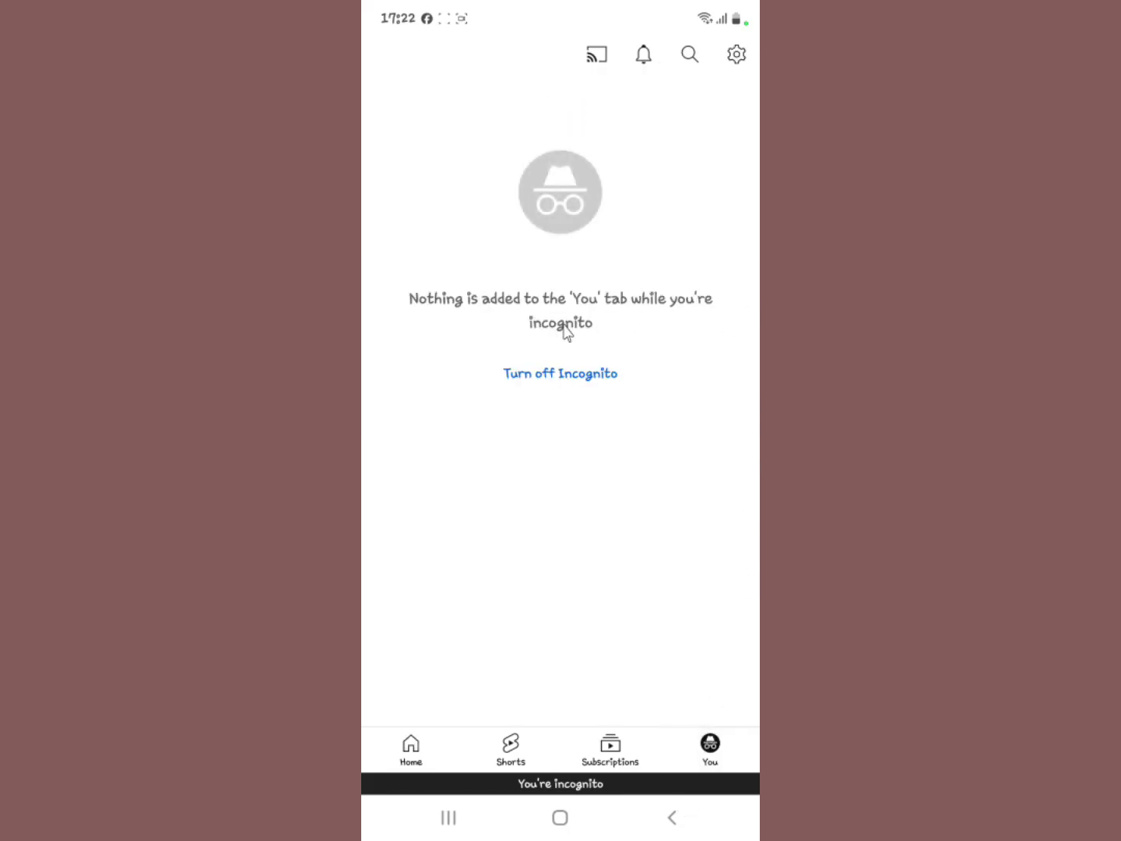
pyautogui.moveTo(591, 380)
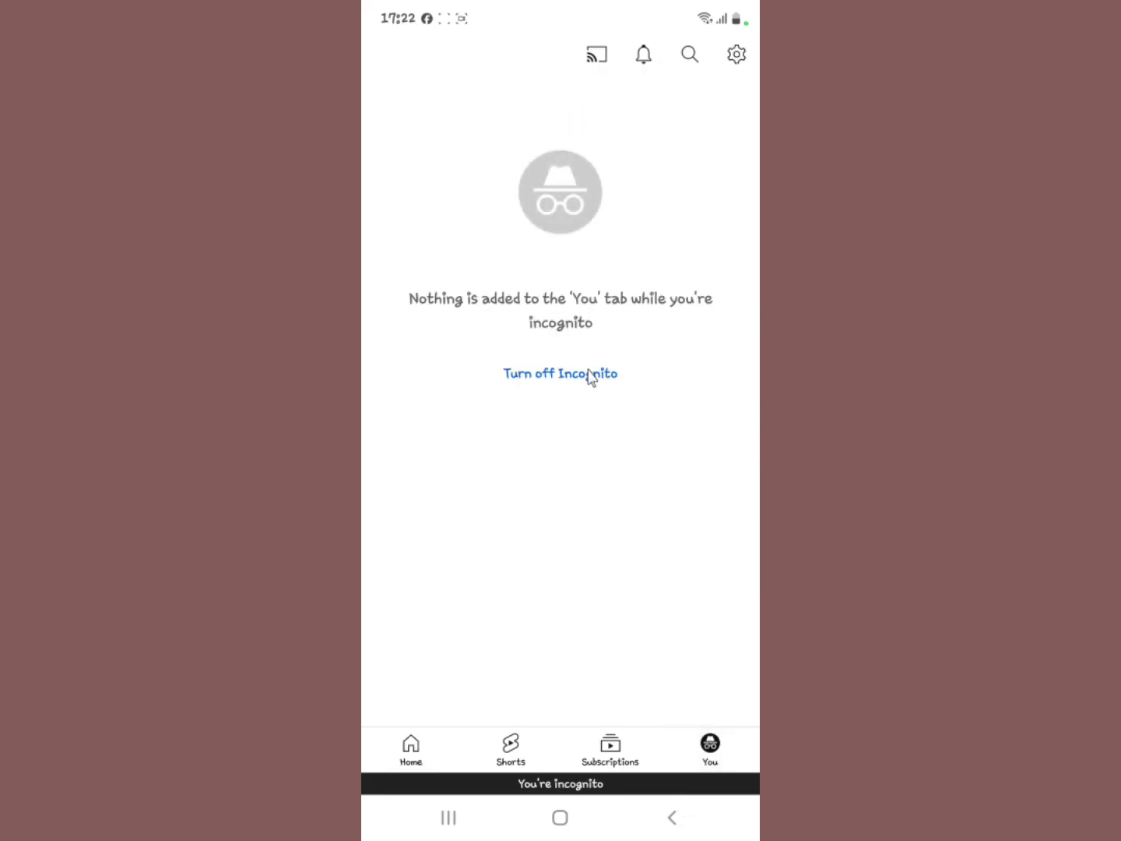
pyautogui.click(560, 374)
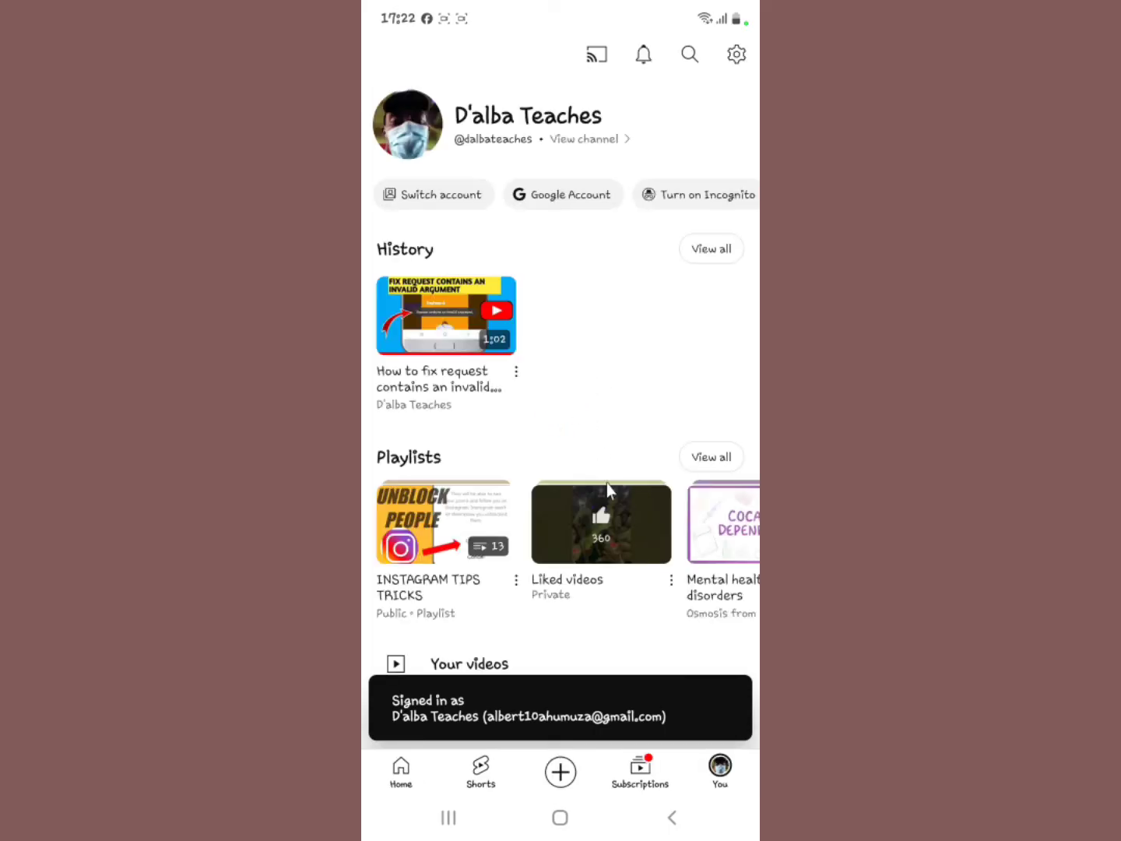